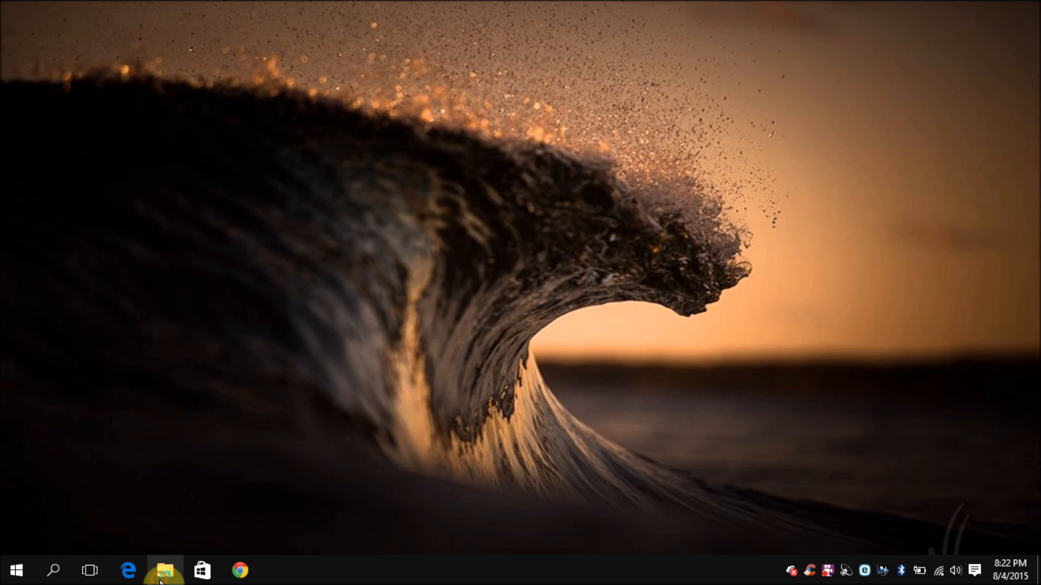
Browse to the C: drive and select the Windows.old folder to see its details
click(164, 569)
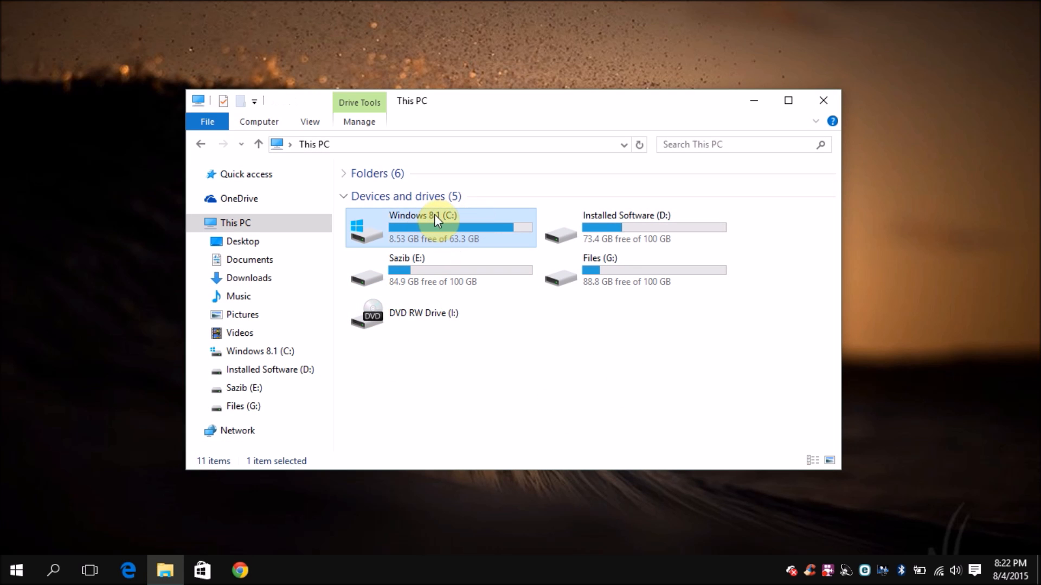
double_click(421, 226)
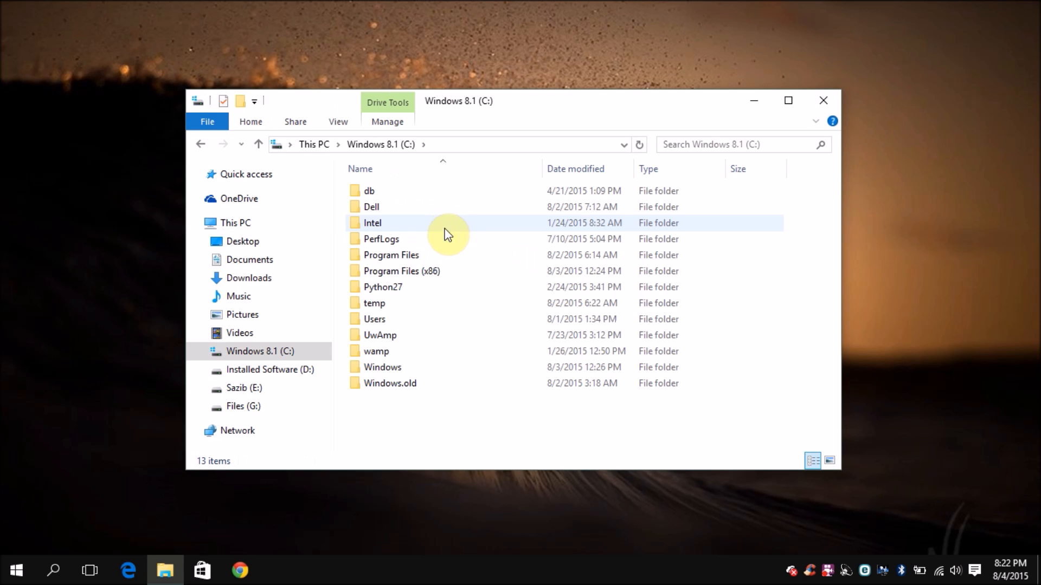
click(390, 382)
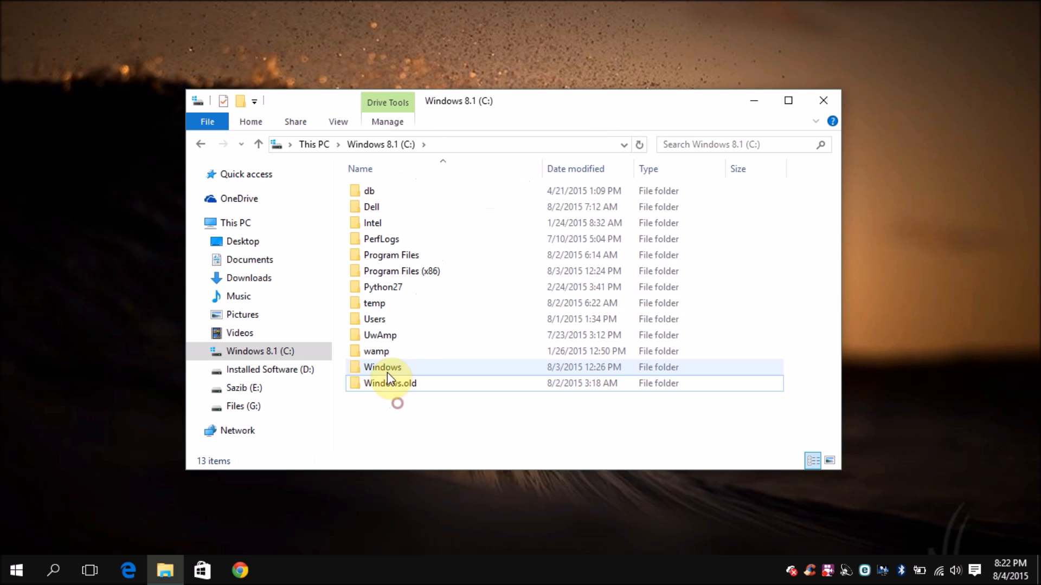
click(389, 383)
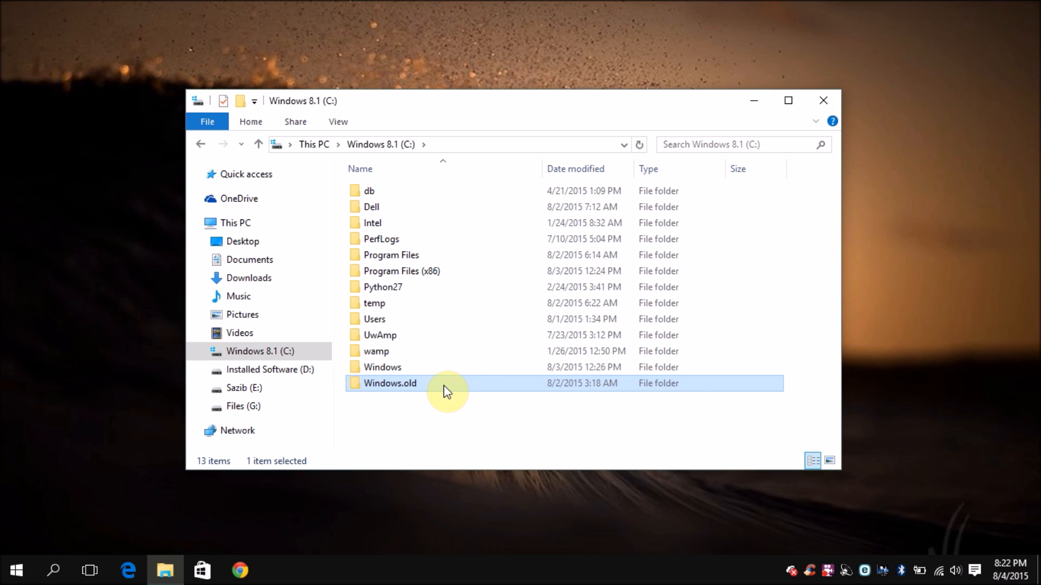
mouse_move(474, 401)
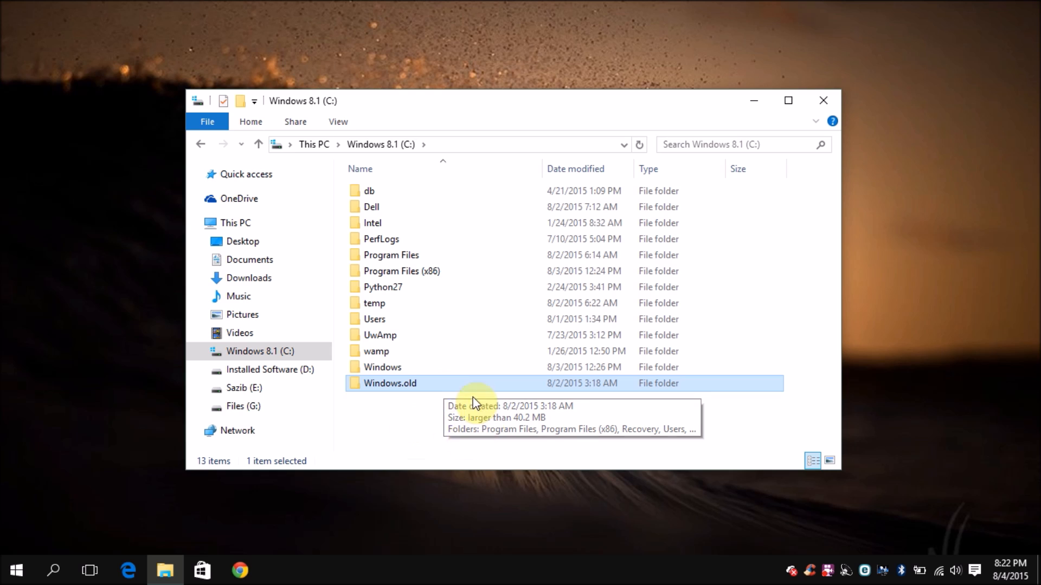
mouse_move(430, 406)
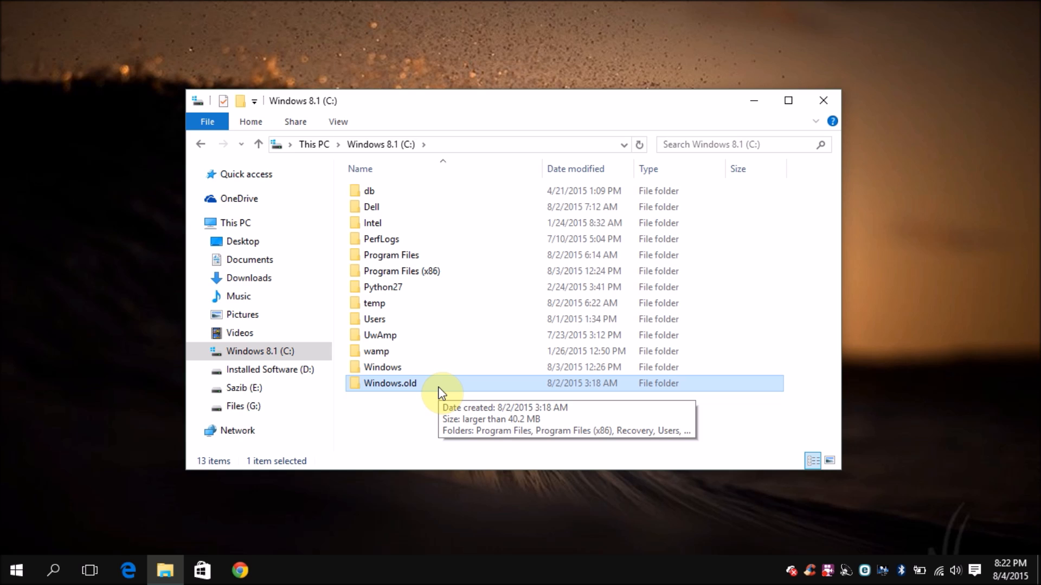
mouse_move(398, 223)
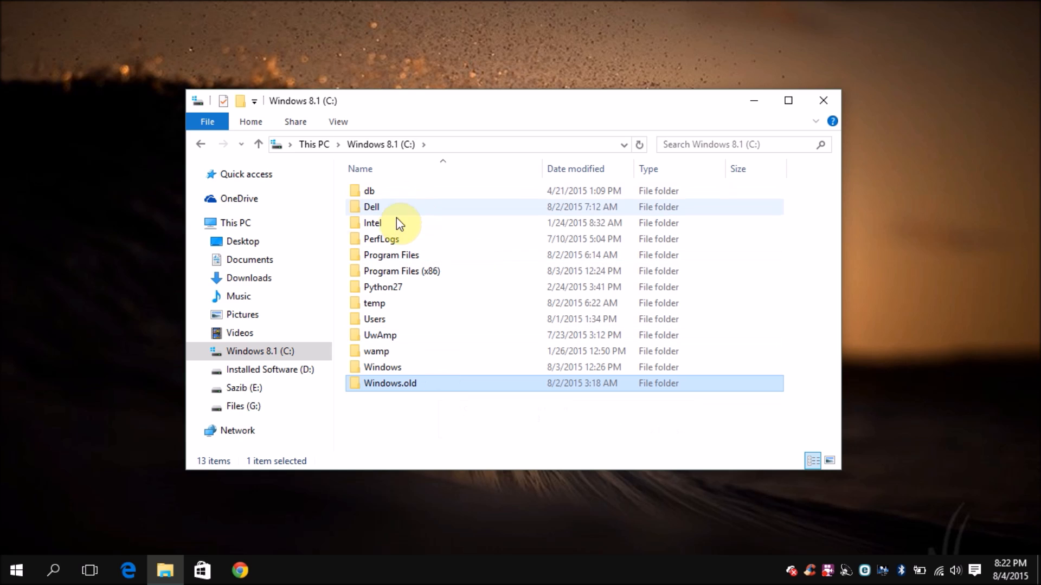
Show hidden items on C:, revealing $Windows.~BT, OneDriveTemp and ProgramData, and dismiss the folder's context menu
click(372, 222)
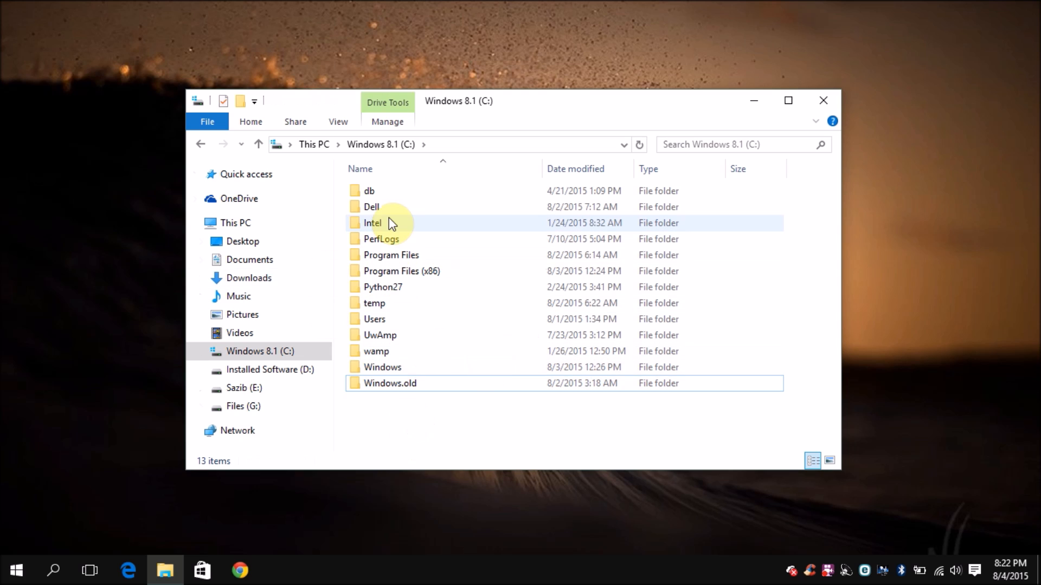
click(337, 121)
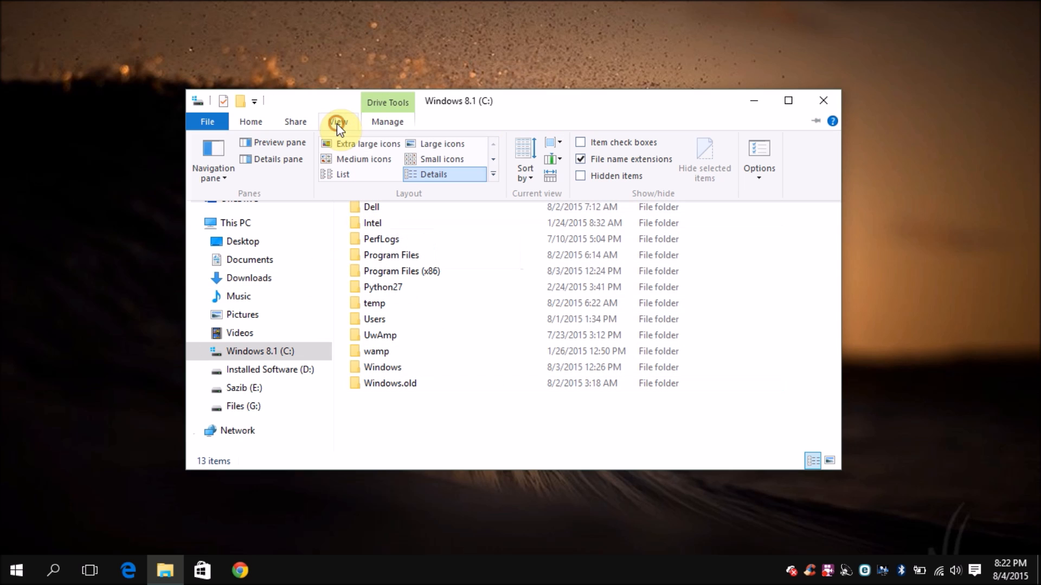
mouse_move(583, 181)
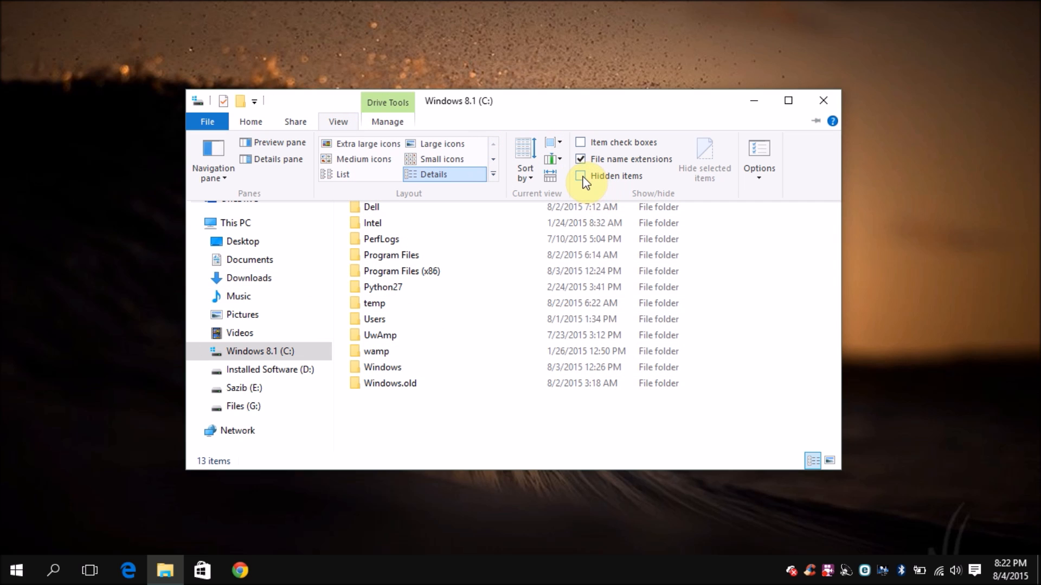
click(580, 176)
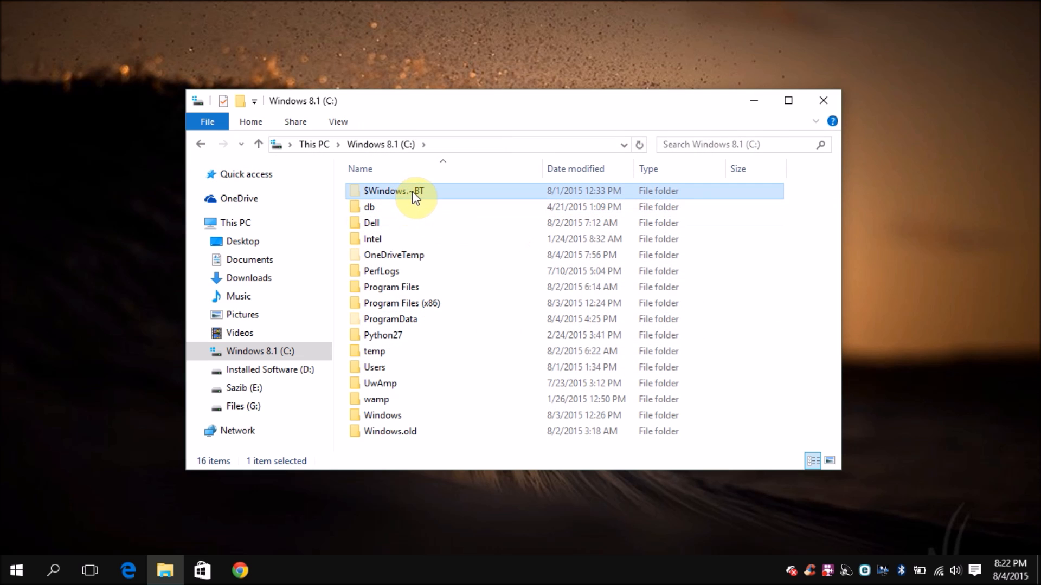
right_click(398, 191)
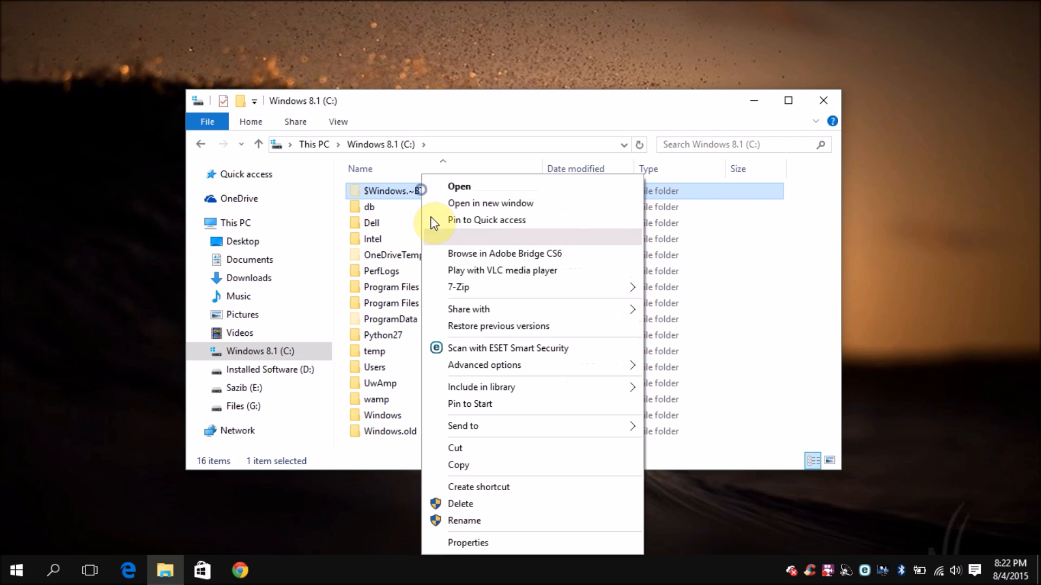
click(467, 542)
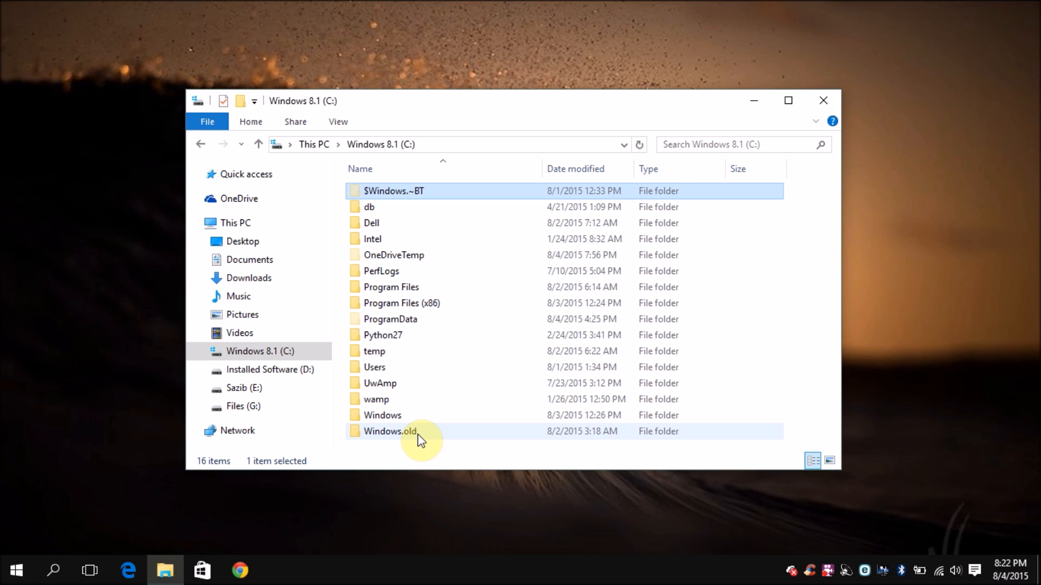
mouse_move(425, 432)
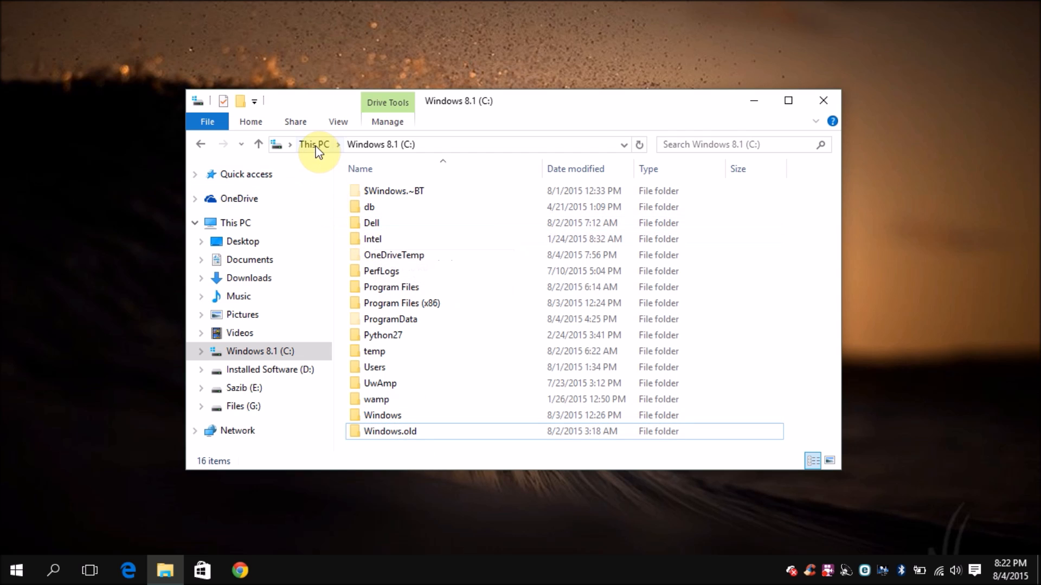
Return to This PC and bring up the Windows 8.1 (C:) drive's Properties showing 8.53 GB free
click(314, 144)
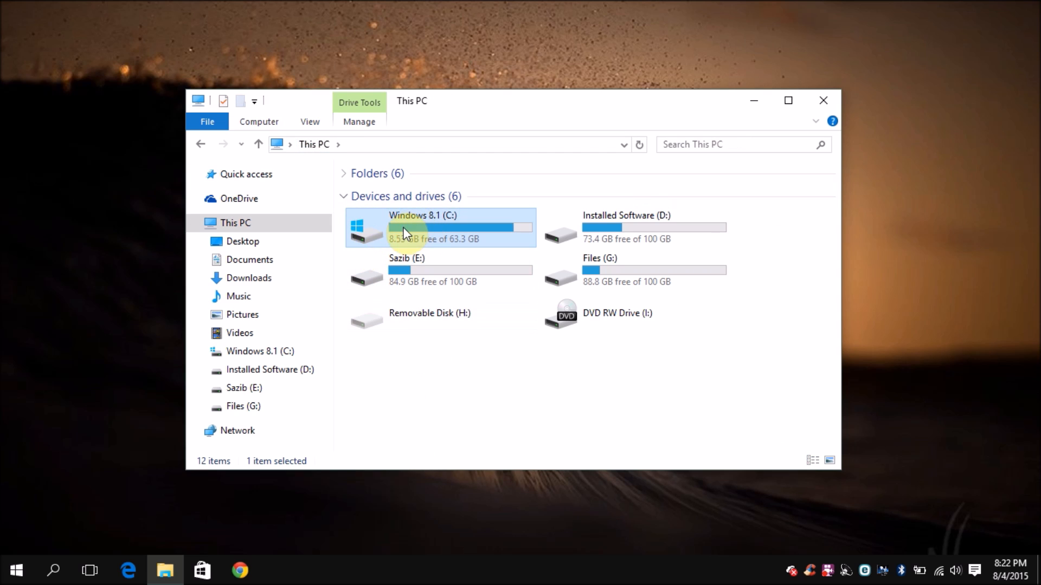
mouse_move(418, 242)
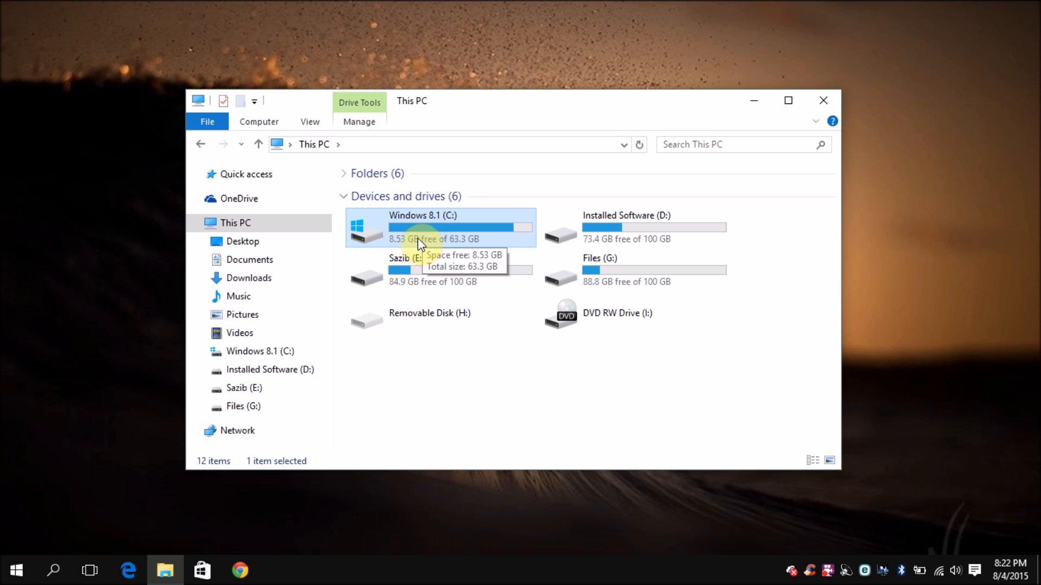
right_click(418, 239)
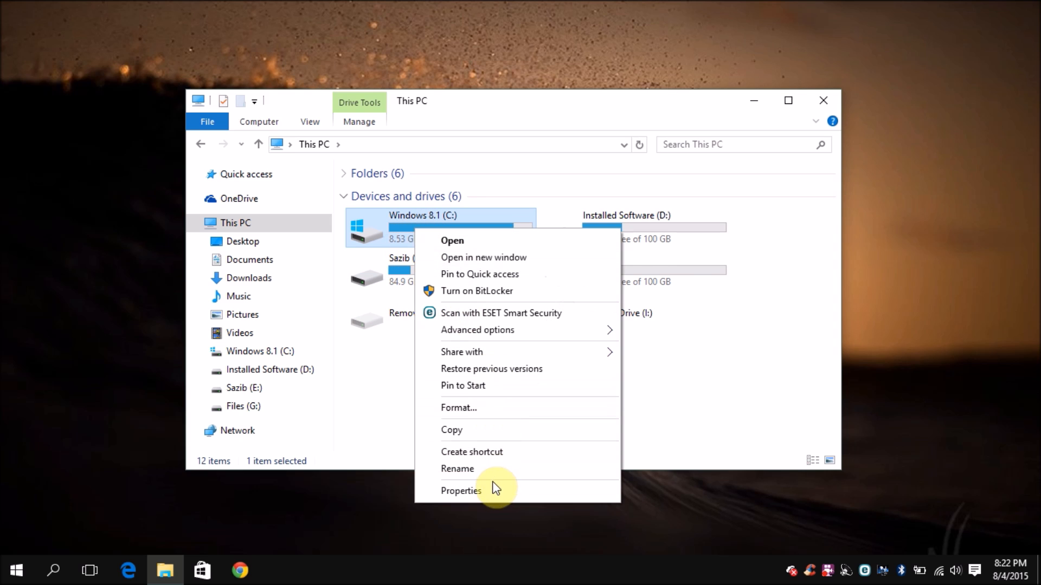
click(461, 490)
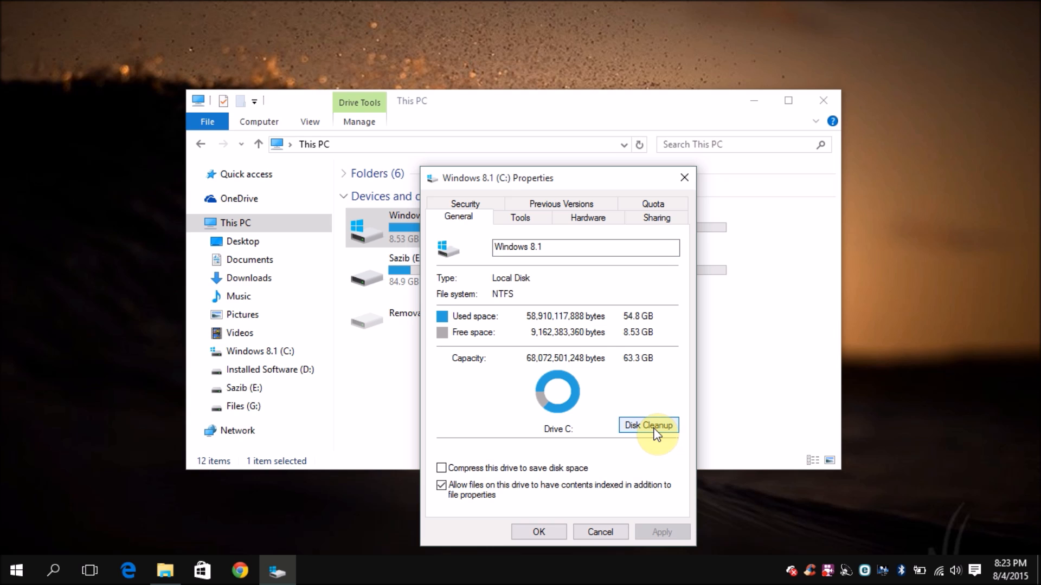
Run Disk Cleanup on C:, review the offered 464 MB, then rescan including system files
click(649, 425)
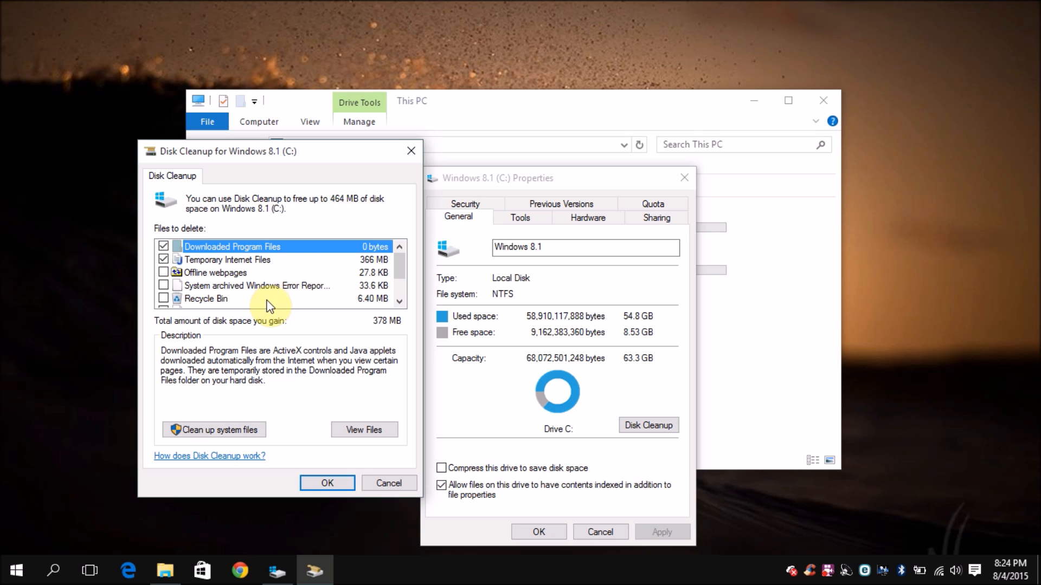
scroll(down, 3)
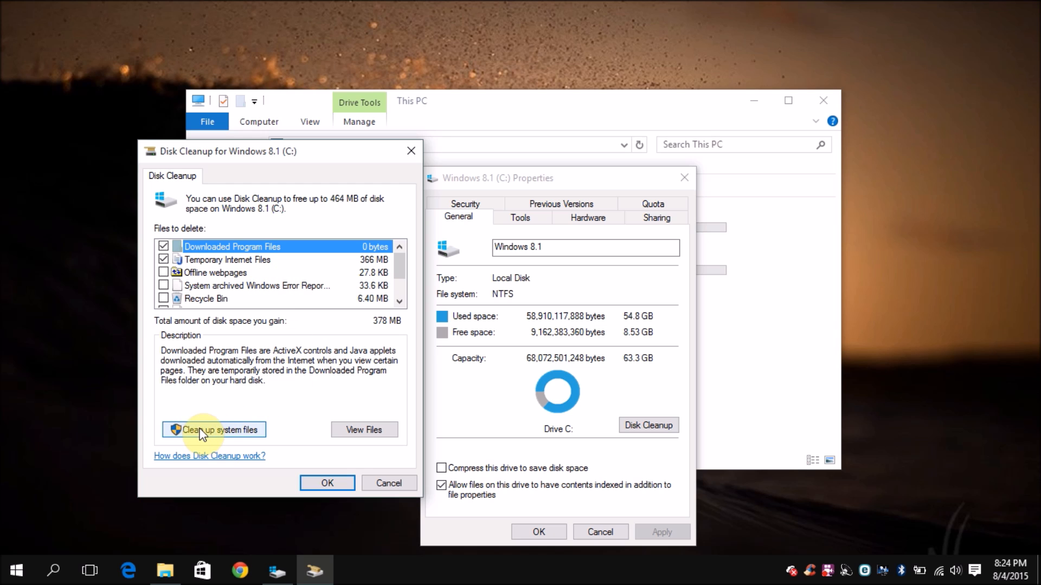
mouse_move(213, 431)
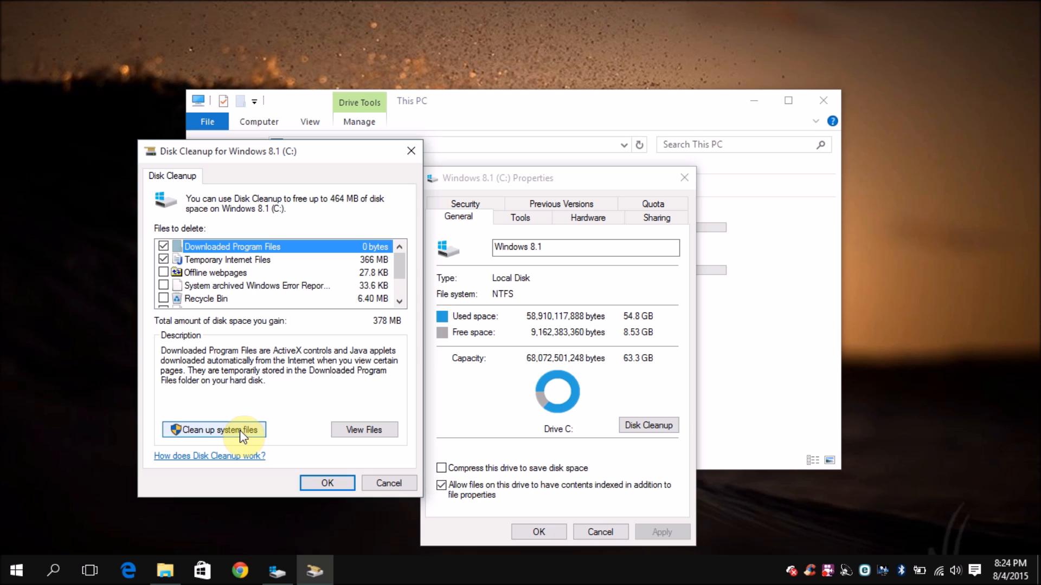
click(213, 430)
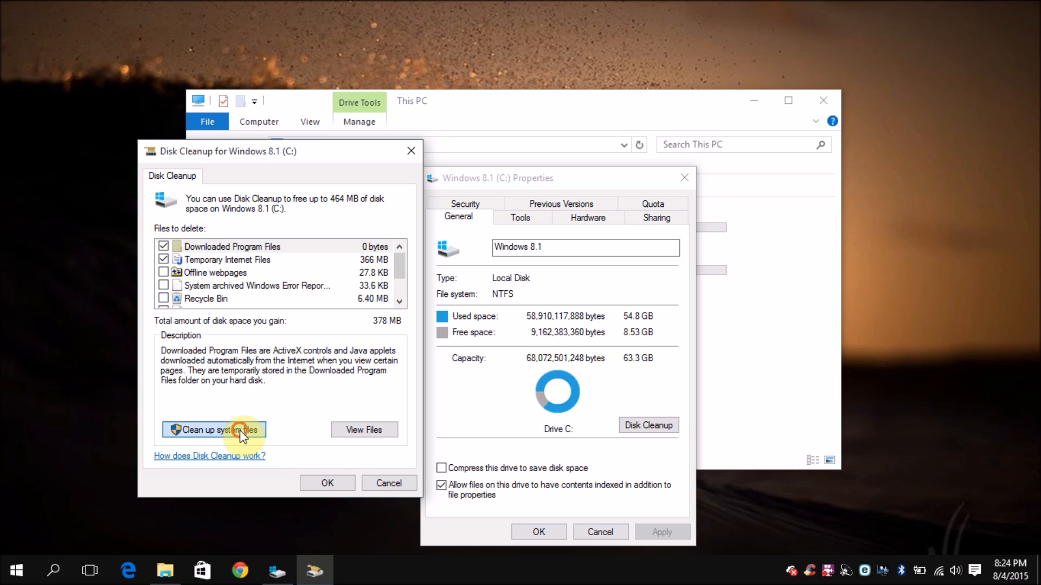
click(214, 430)
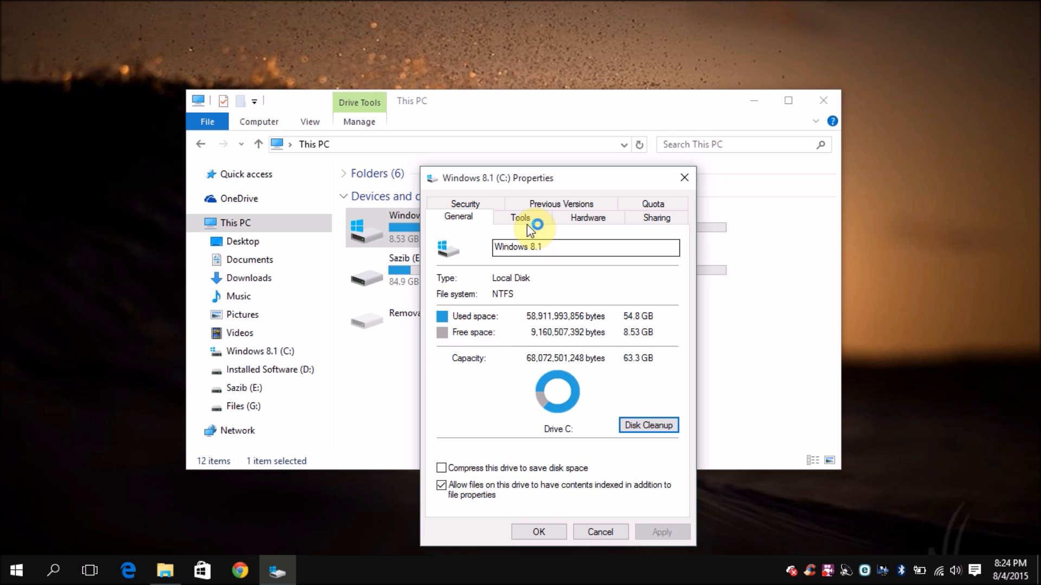
click(649, 425)
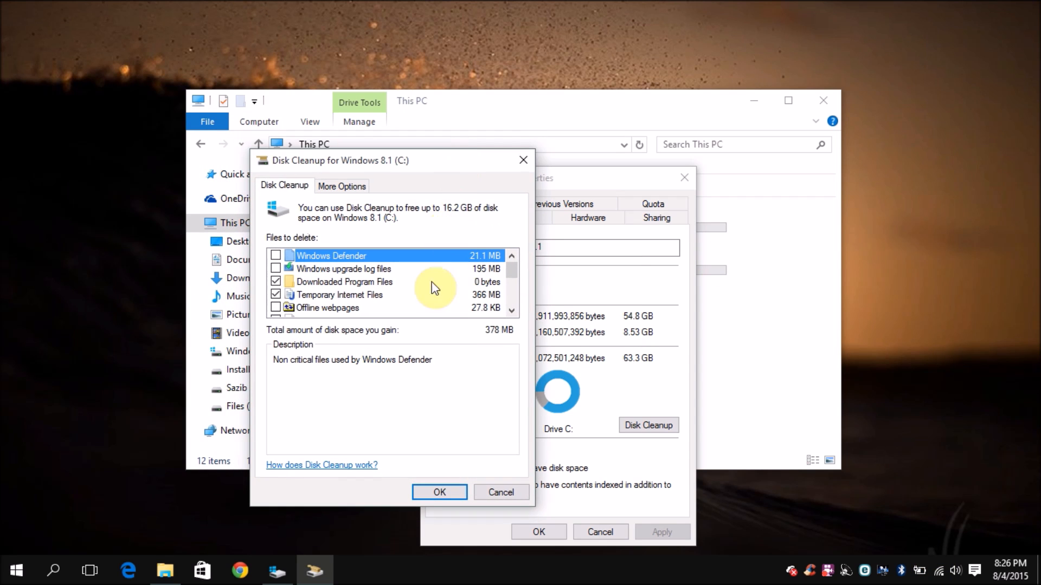
mouse_move(345, 275)
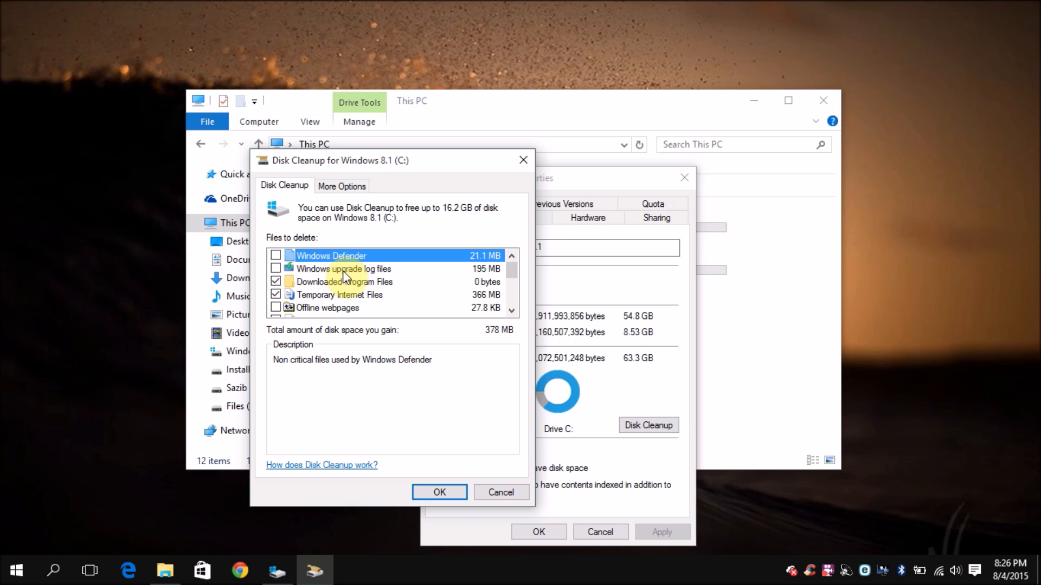
click(343, 269)
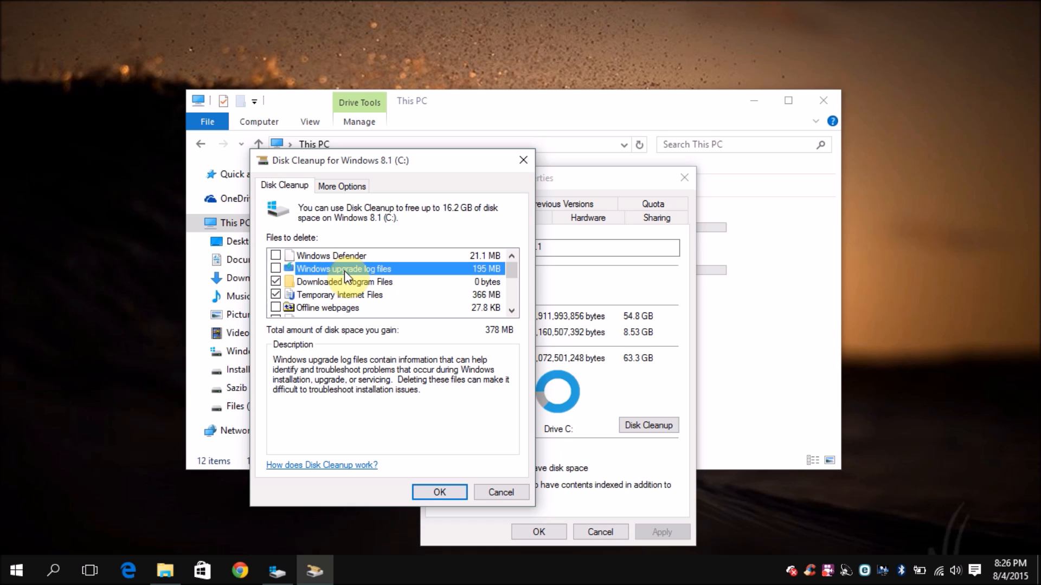
click(275, 269)
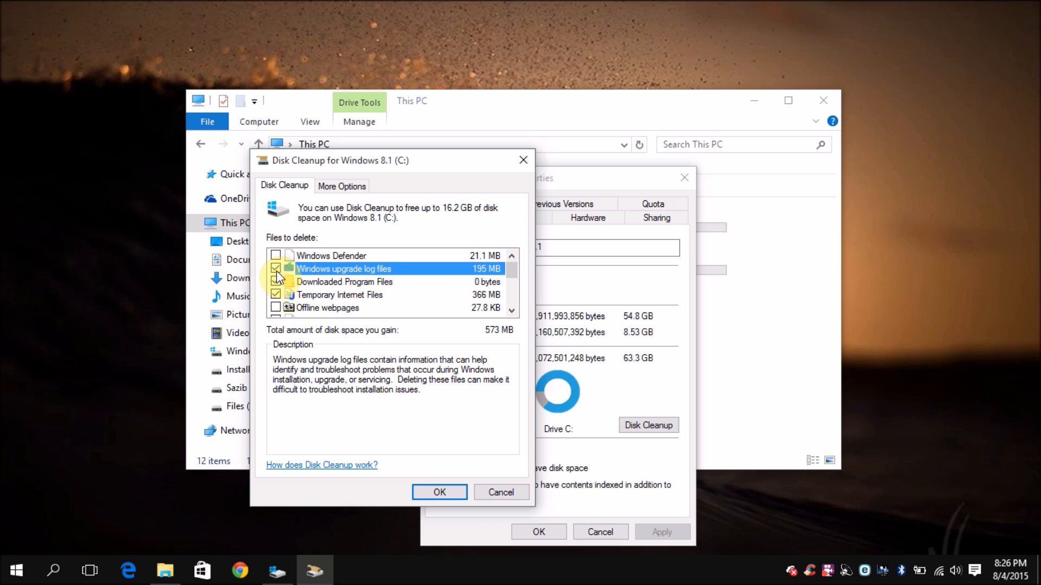
click(332, 256)
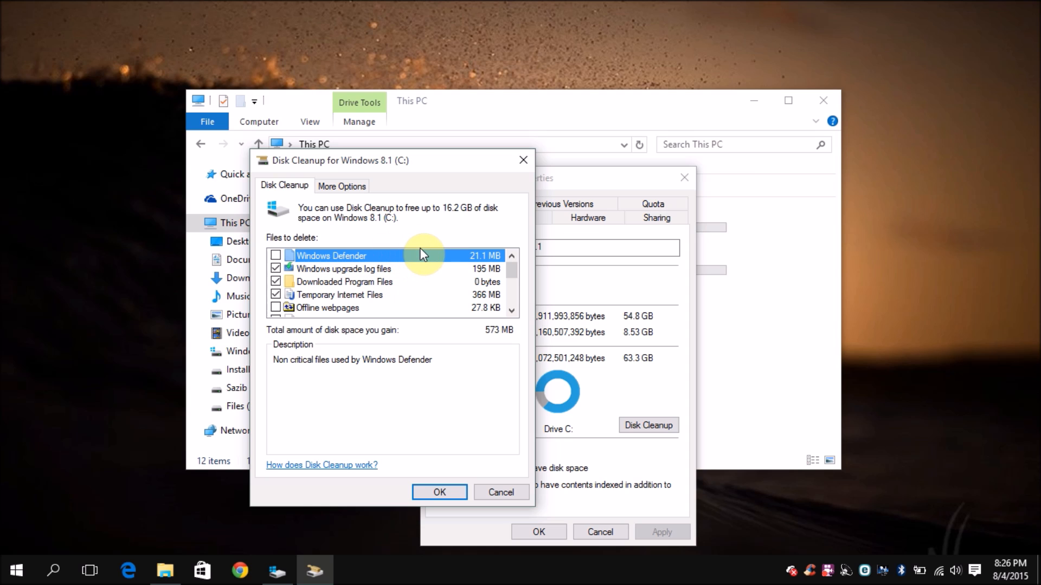
mouse_move(425, 250)
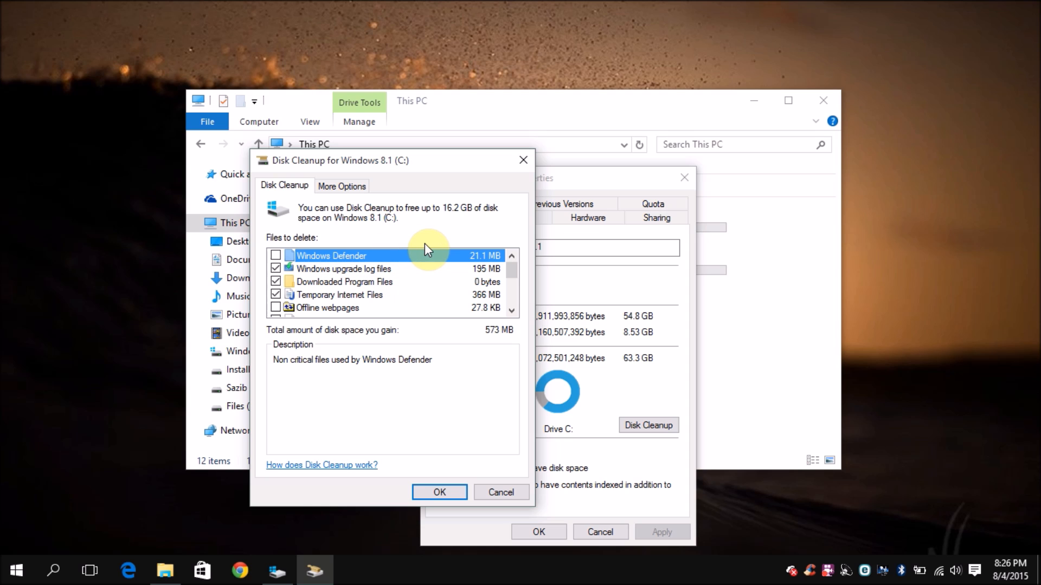
mouse_move(380, 261)
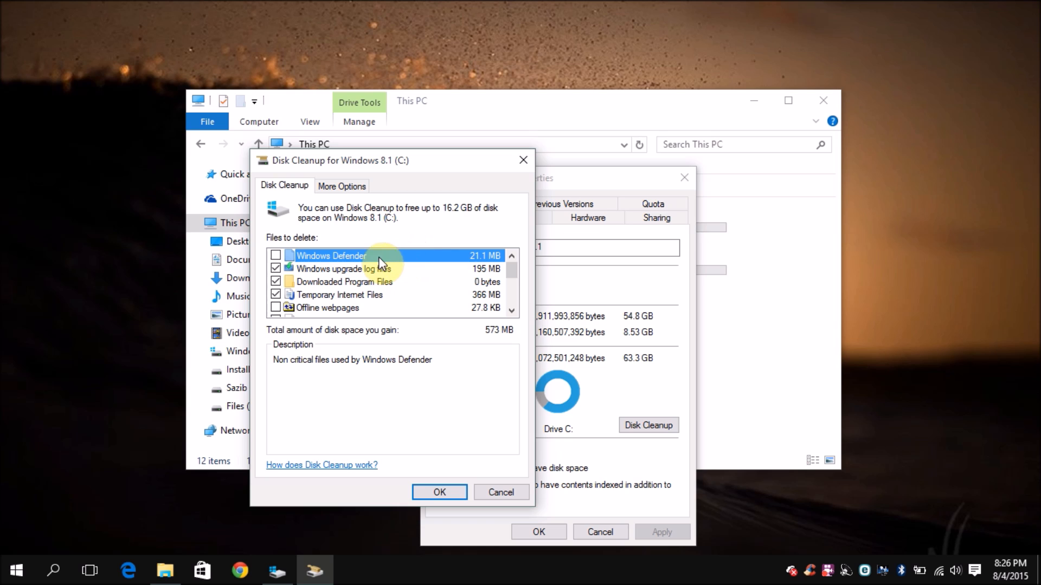
mouse_move(338, 266)
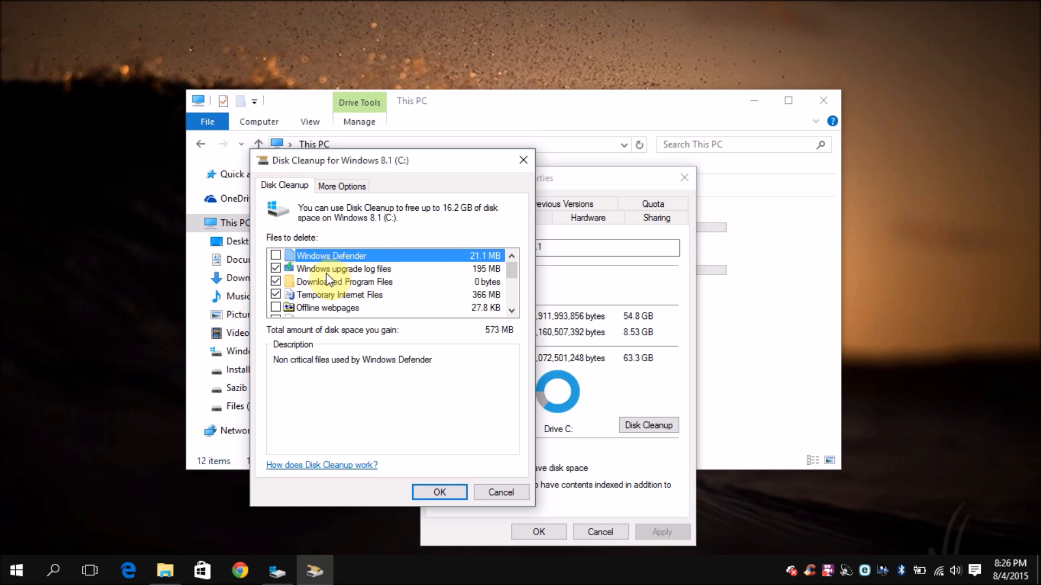
click(344, 268)
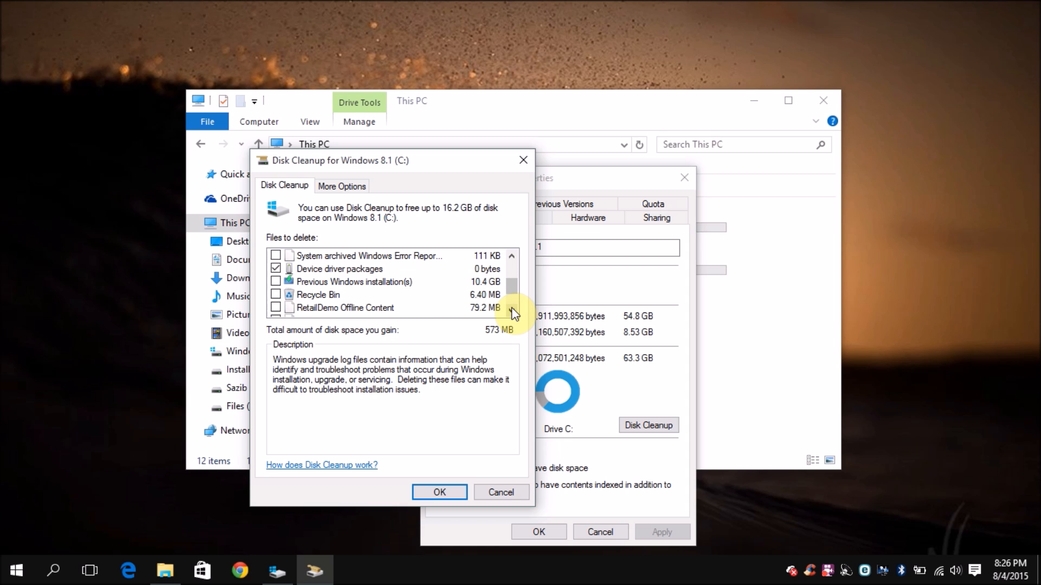
Tick Previous Windows installation(s), Recycle Bin and Temporary Windows installation files, bringing the gain to 16.2 GB
click(356, 282)
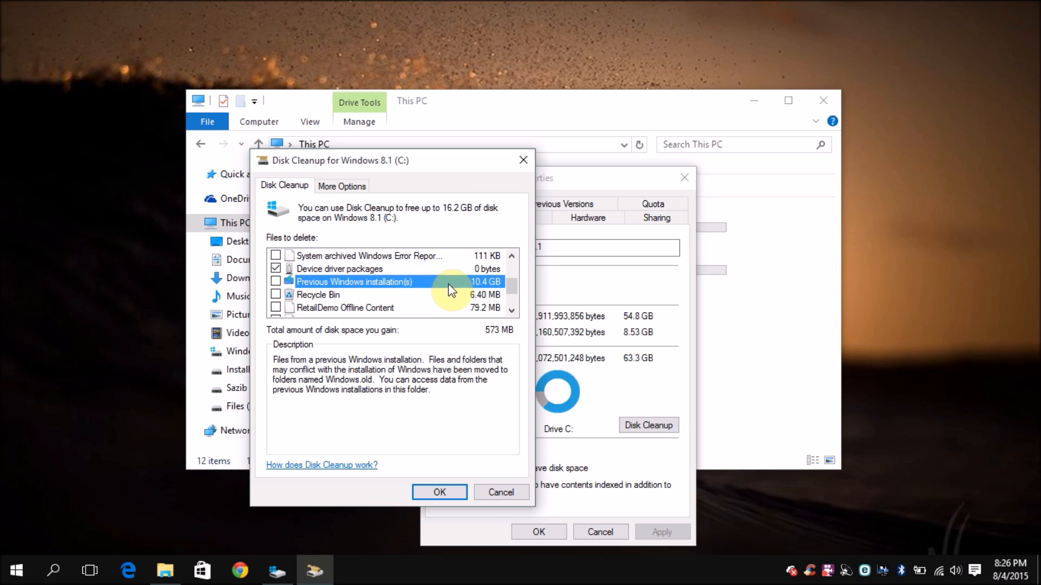
mouse_move(382, 293)
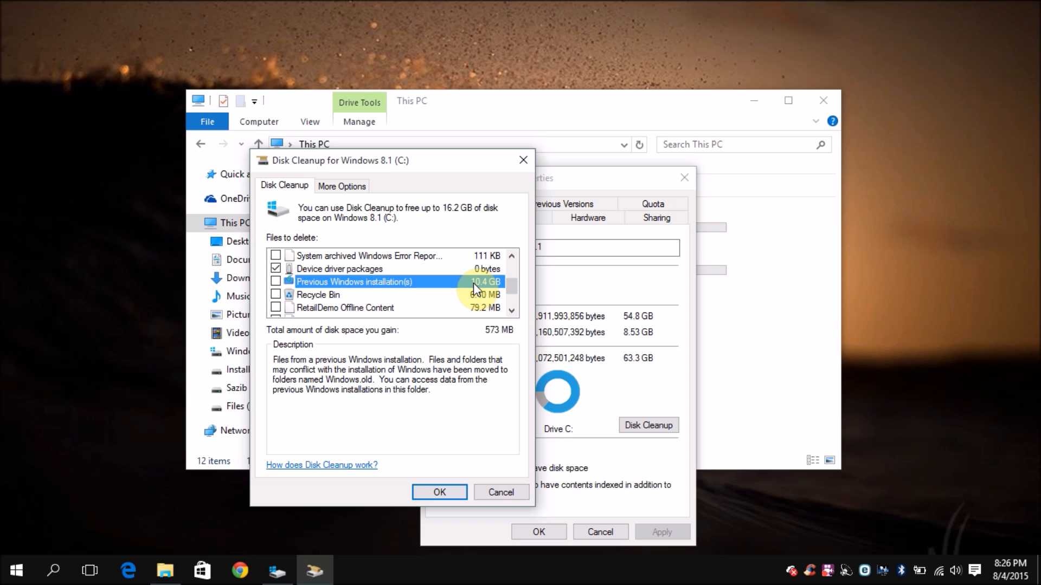
click(275, 281)
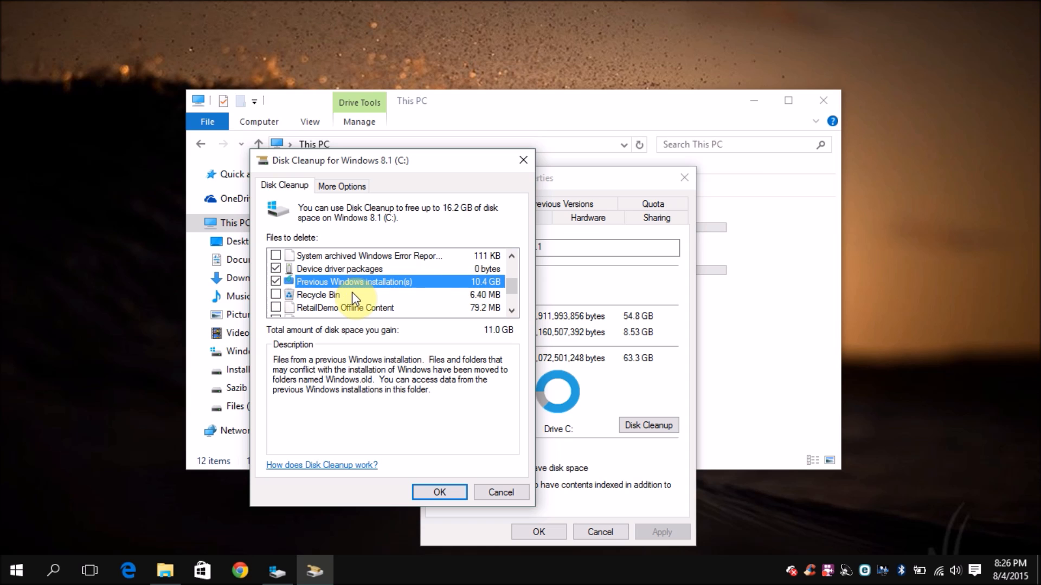
click(318, 295)
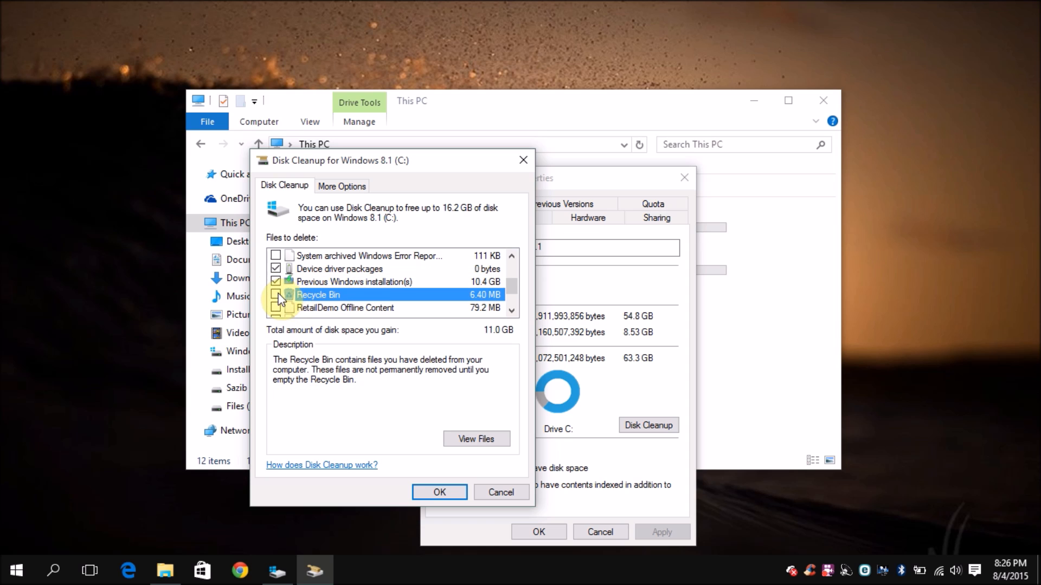
click(275, 294)
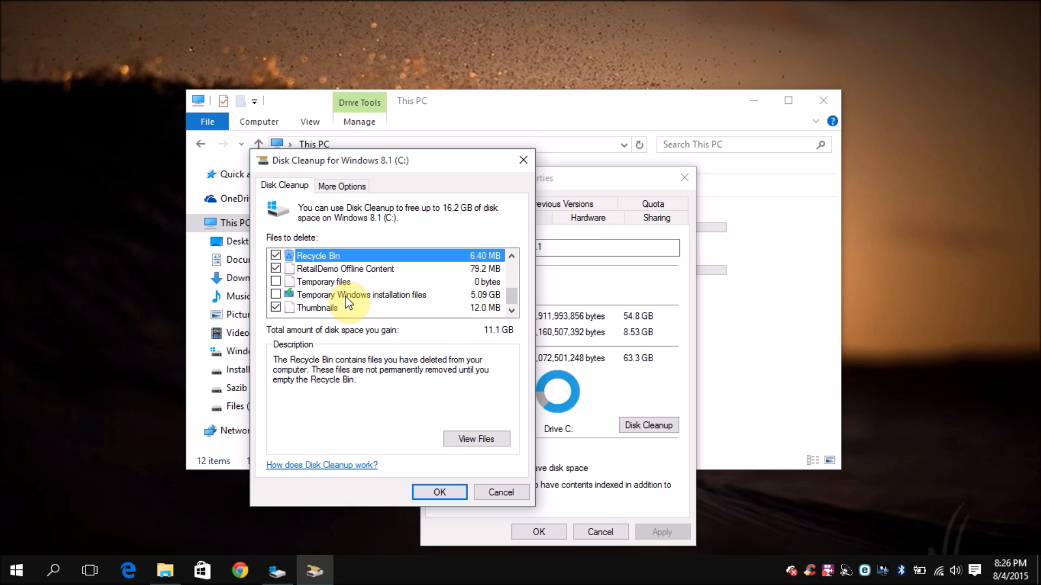
click(362, 295)
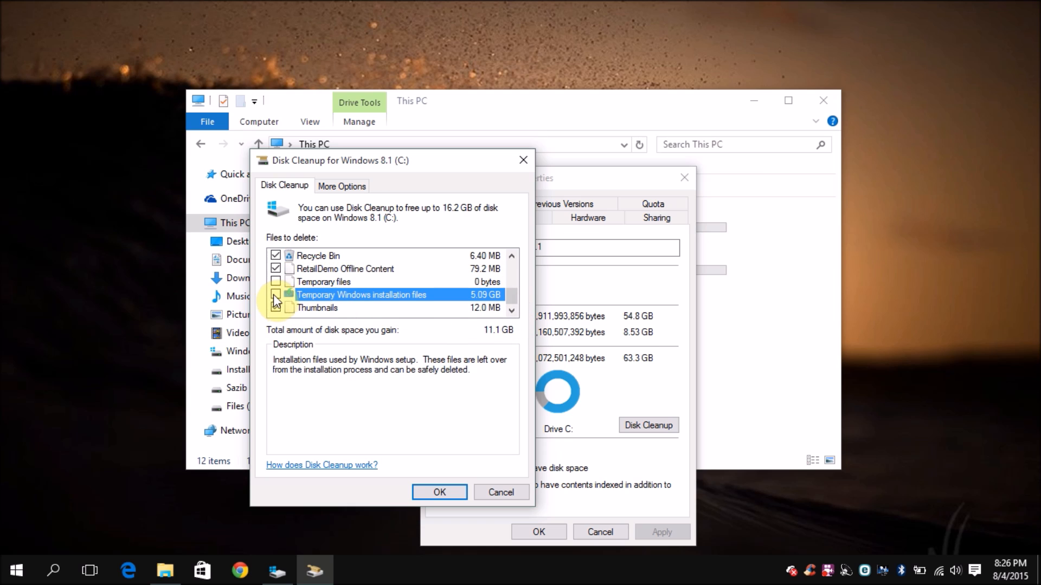
click(275, 295)
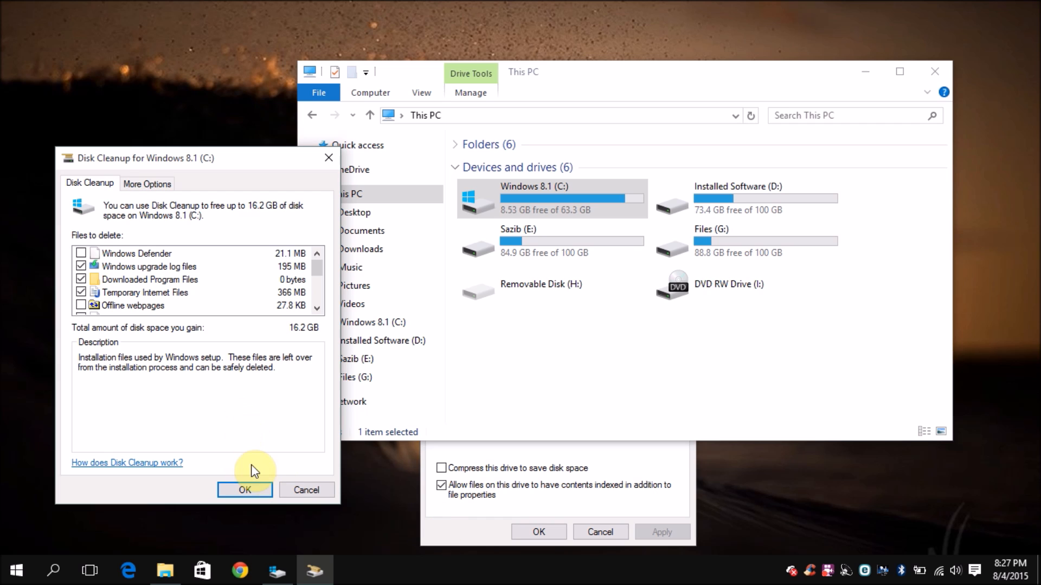
Confirm permanent deletion of the marked files so cleanup of C: starts
click(244, 490)
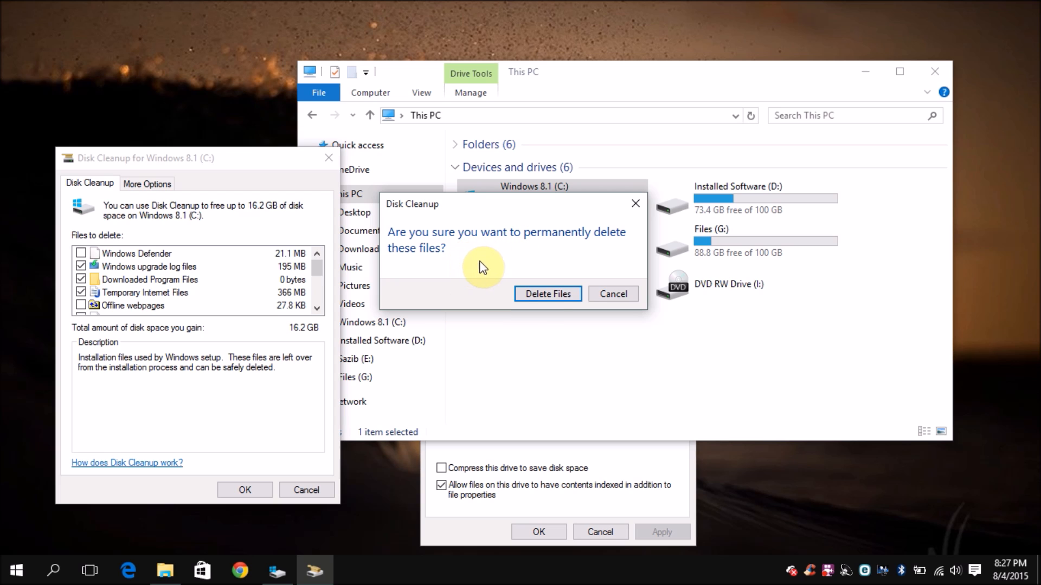
click(548, 294)
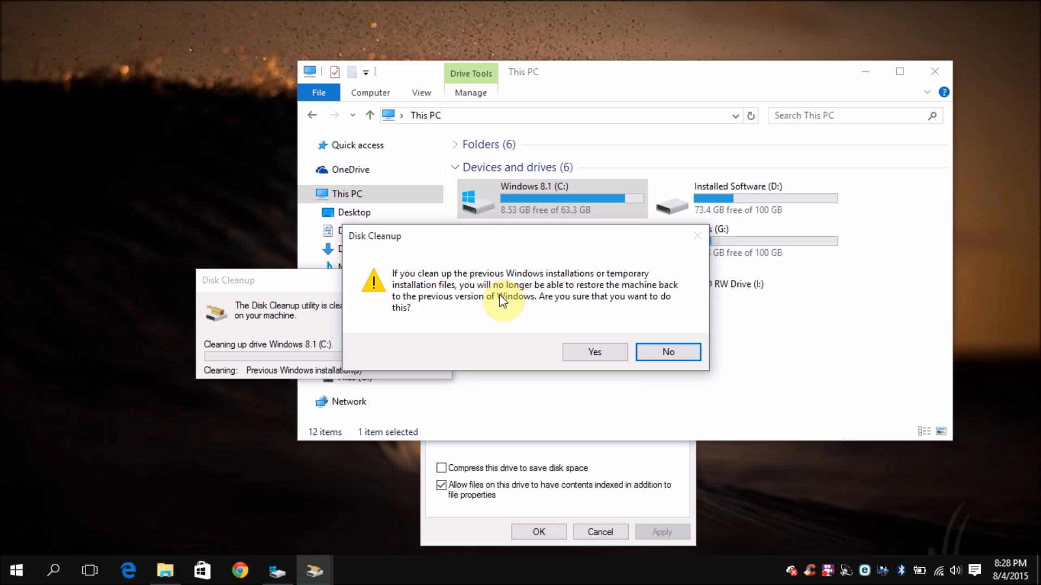
mouse_move(492, 323)
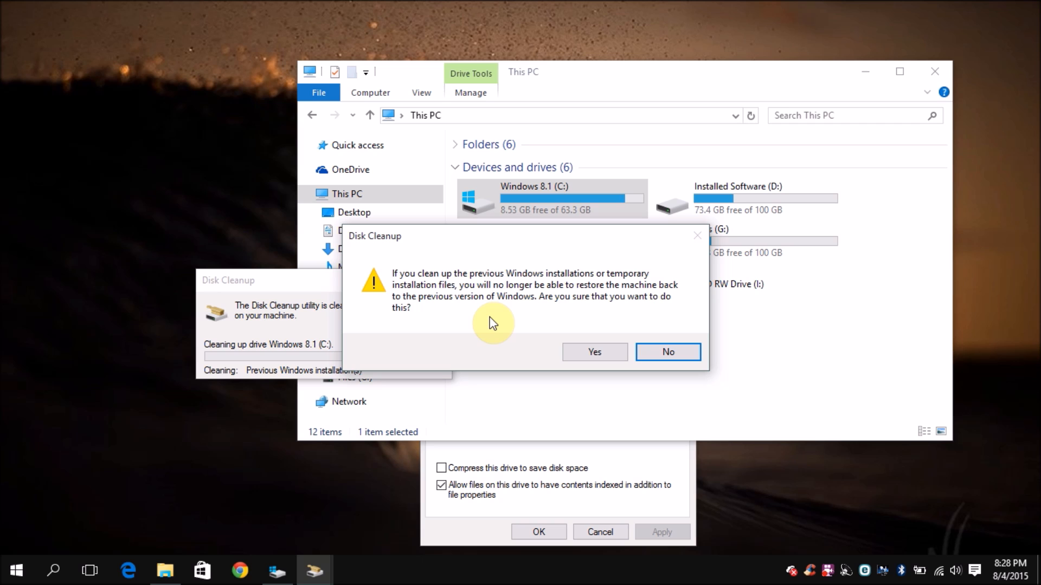
mouse_move(433, 290)
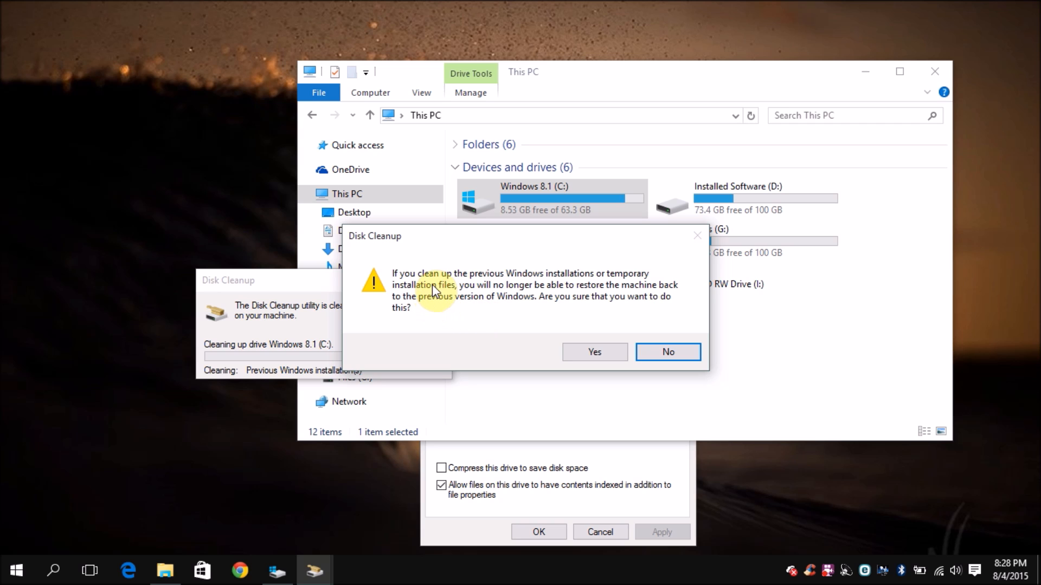
mouse_move(577, 290)
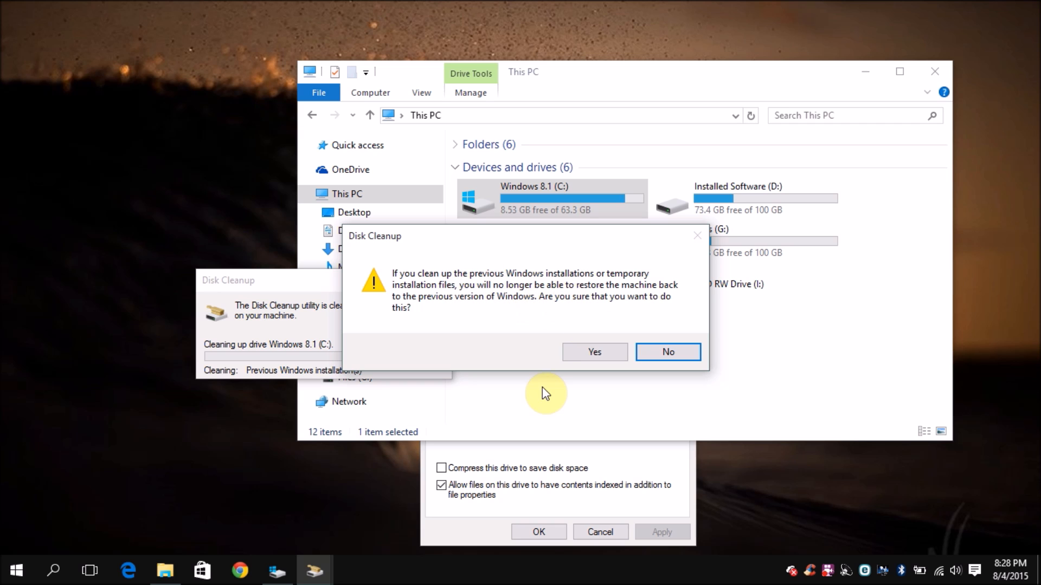
mouse_move(481, 313)
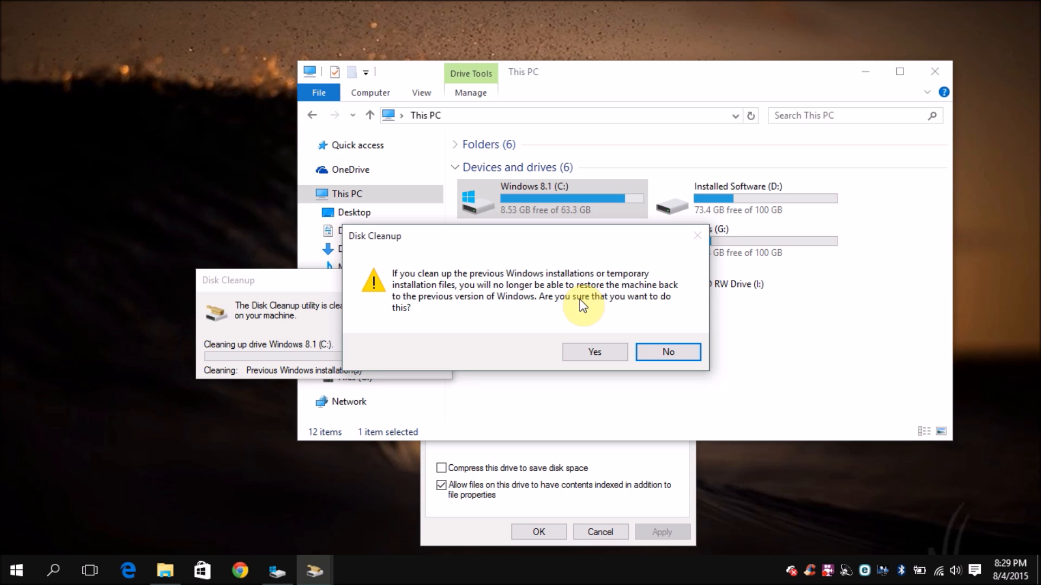
mouse_move(578, 310)
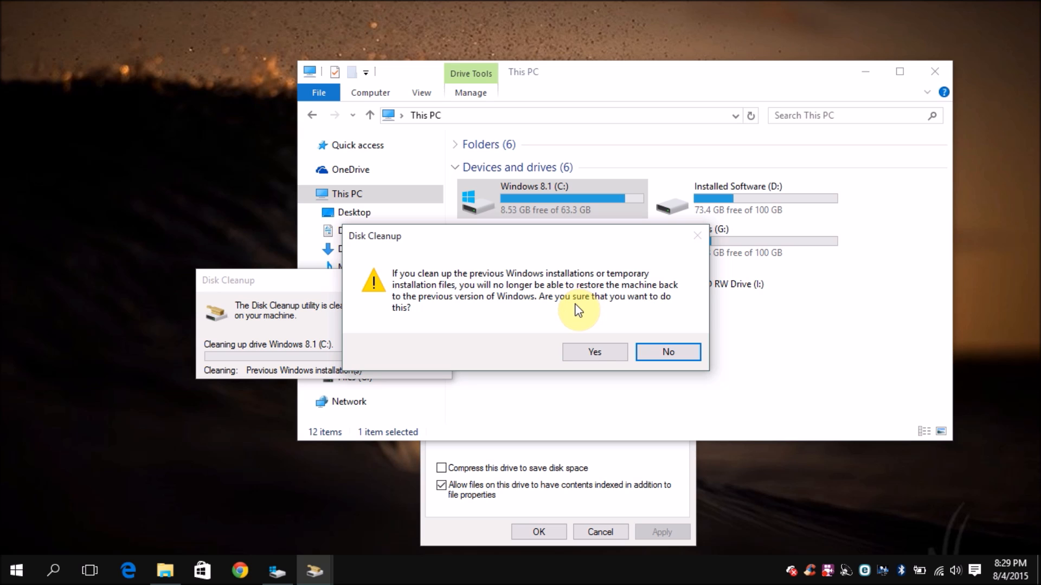
mouse_move(627, 322)
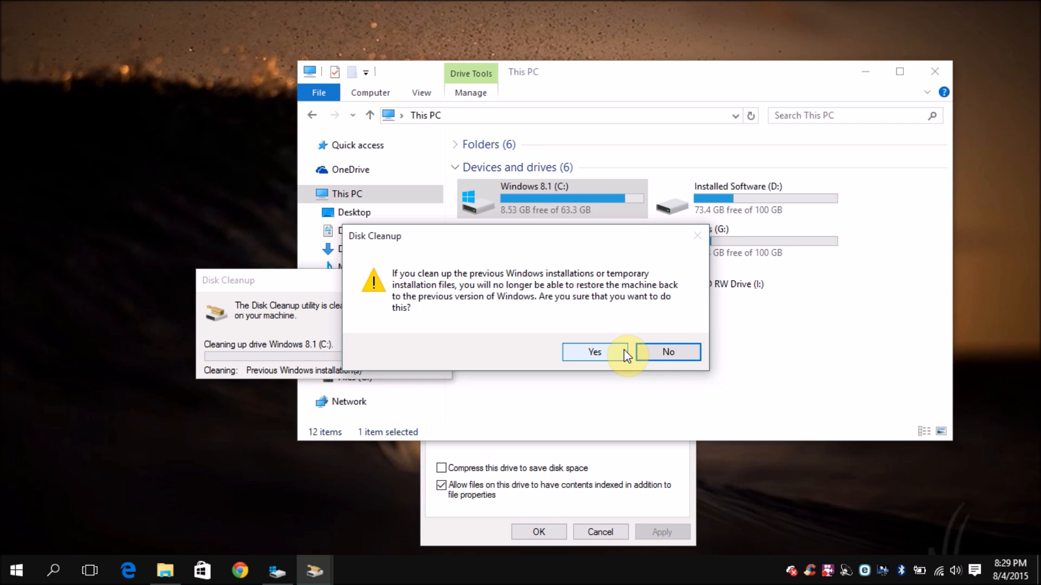
Agree to remove the previous Windows installation despite losing rollback
click(593, 351)
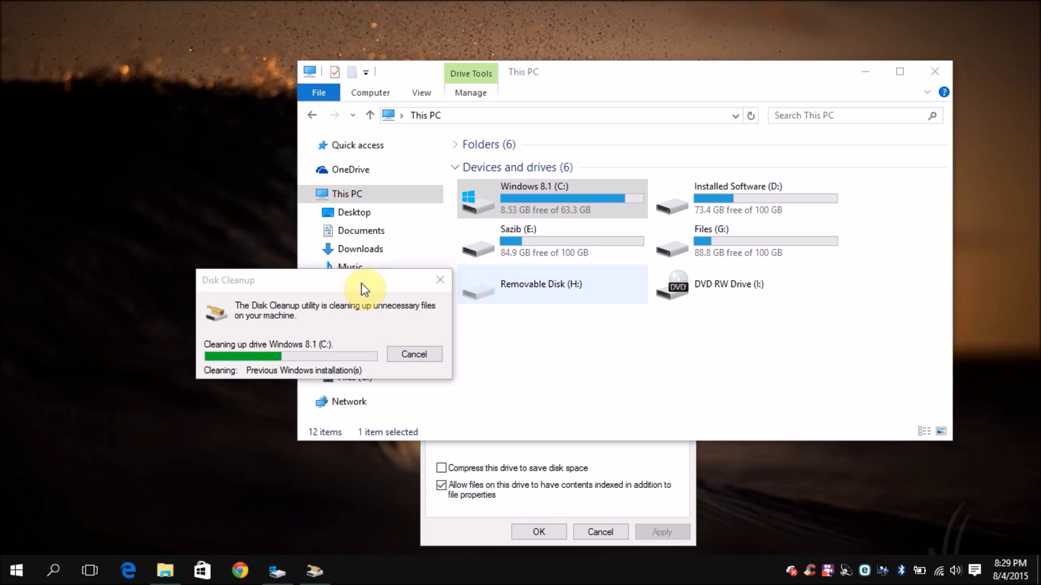
mouse_move(769, 467)
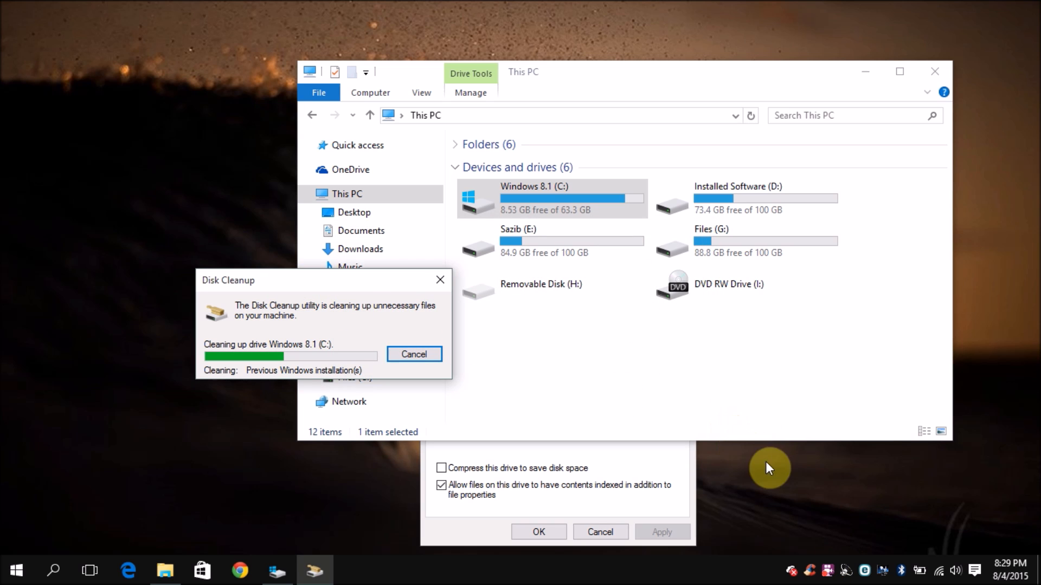
mouse_move(831, 569)
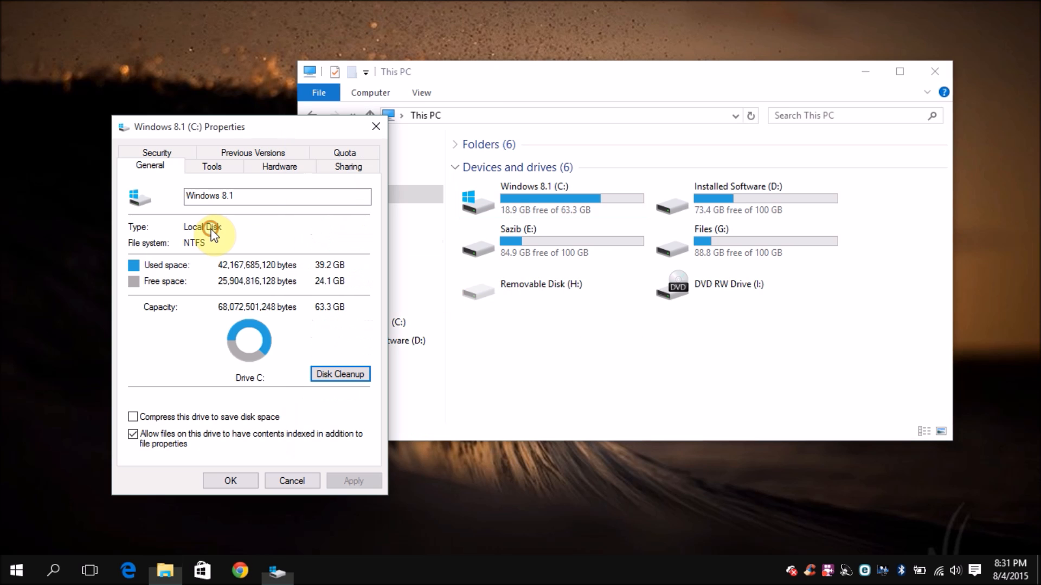
mouse_move(344, 211)
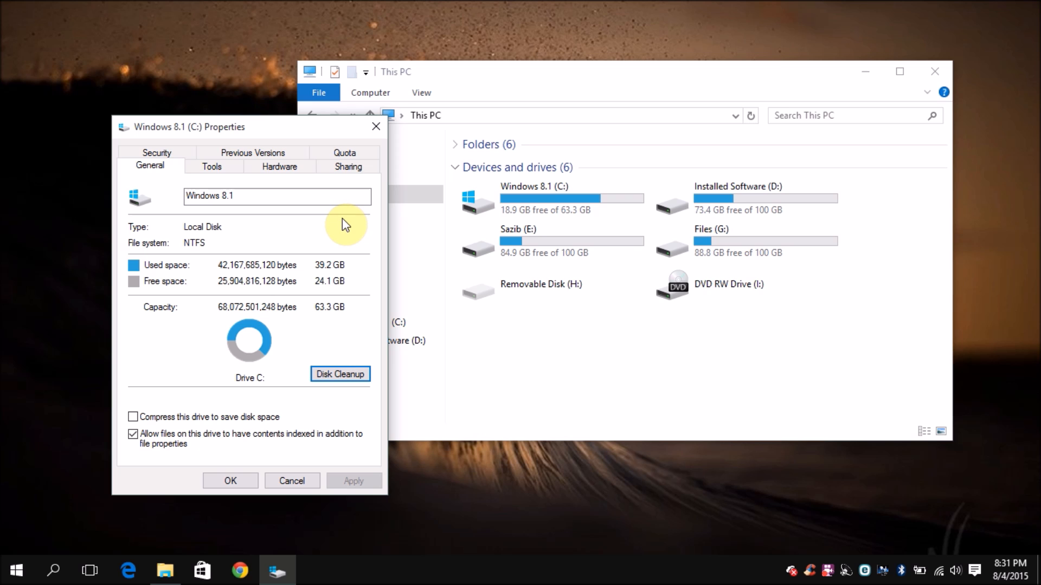
mouse_move(835, 559)
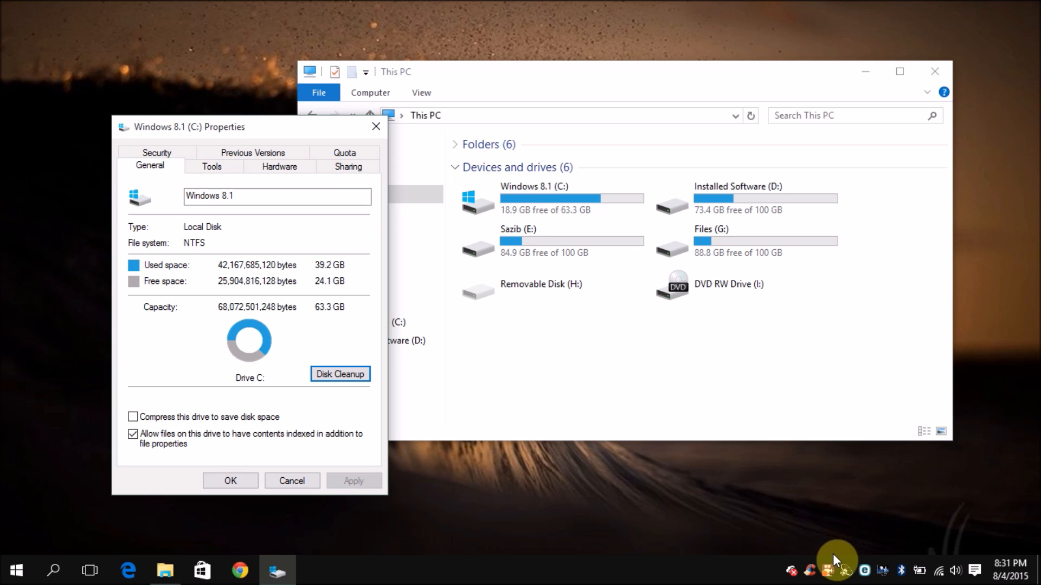
mouse_move(687, 457)
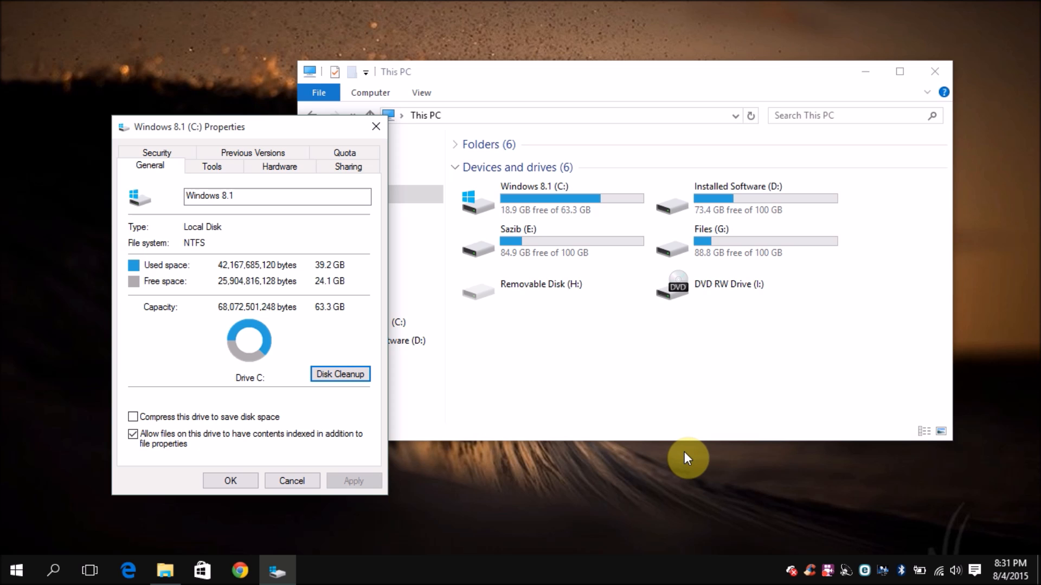
mouse_move(578, 408)
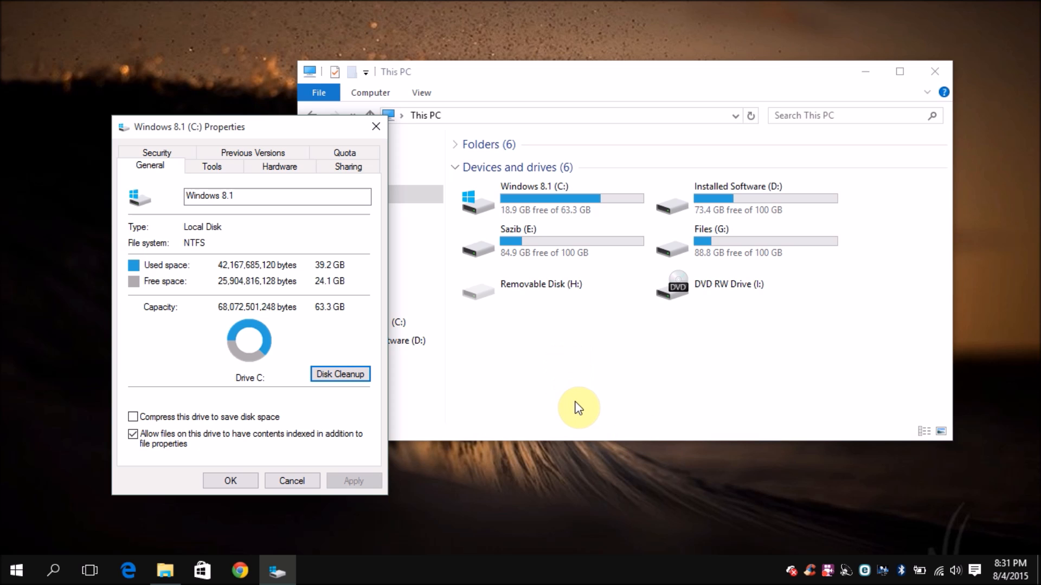